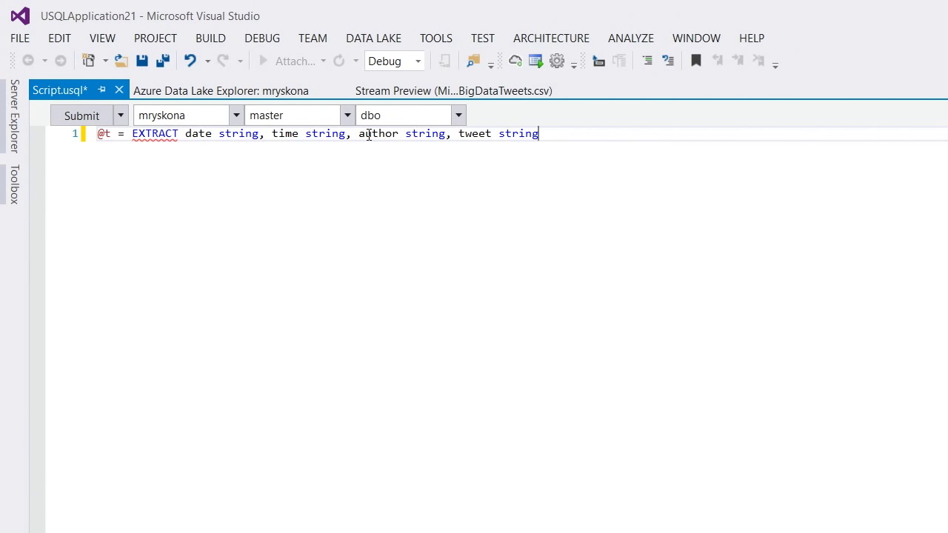
- Append FROM "/Samples/Data/Tweets/{*}.csv" USING Extractors.Csv(); to the tweet EXTRACT statement
text(FROM "/Samples/Data/Tweets/{*}.csv" USING Extractors.Csv();)
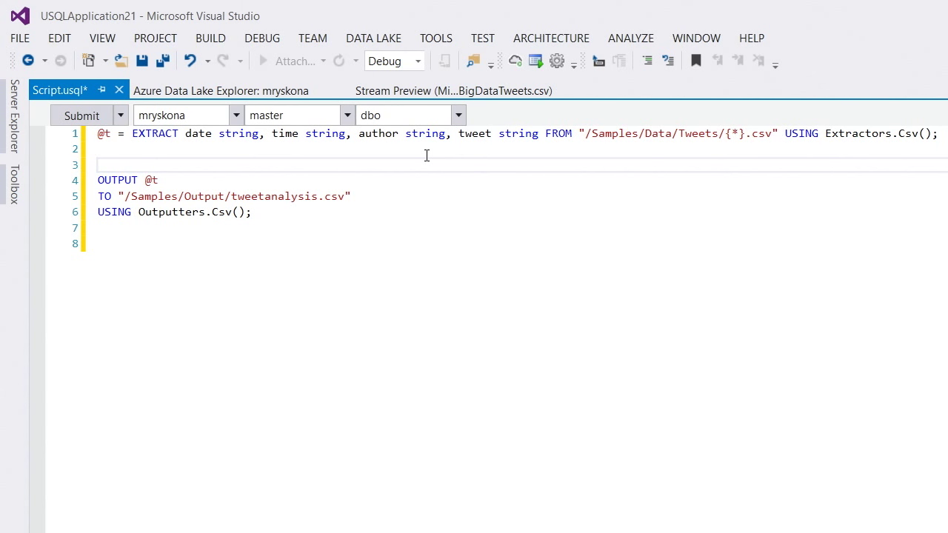
- Write the @m SELECT building a SQL.ARRAY of tweet words starting with "@" from @t
text(@m = SELECT new SQL.ARRAY<string>(tweet.Split(' ').Where(x => x.StartsWith("@"))) AS m FROM @t;)
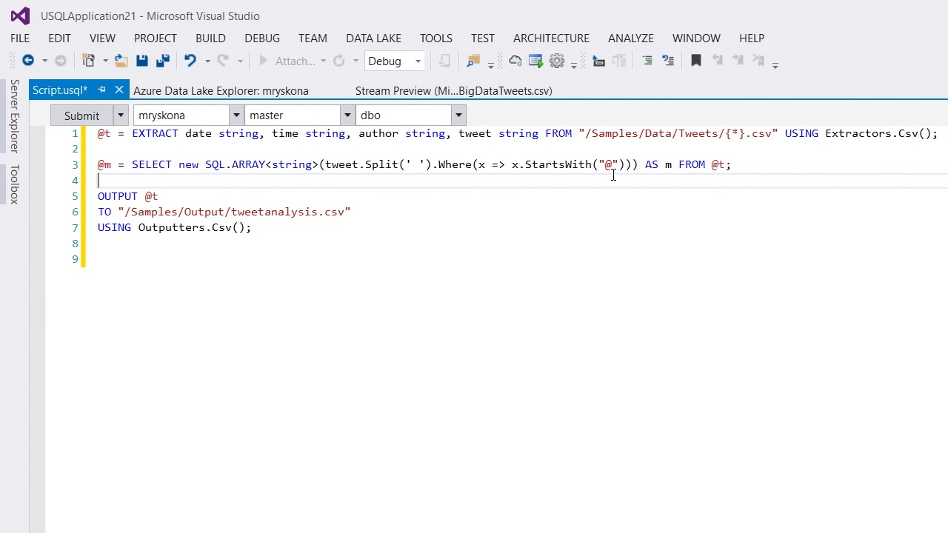
key(Enter)
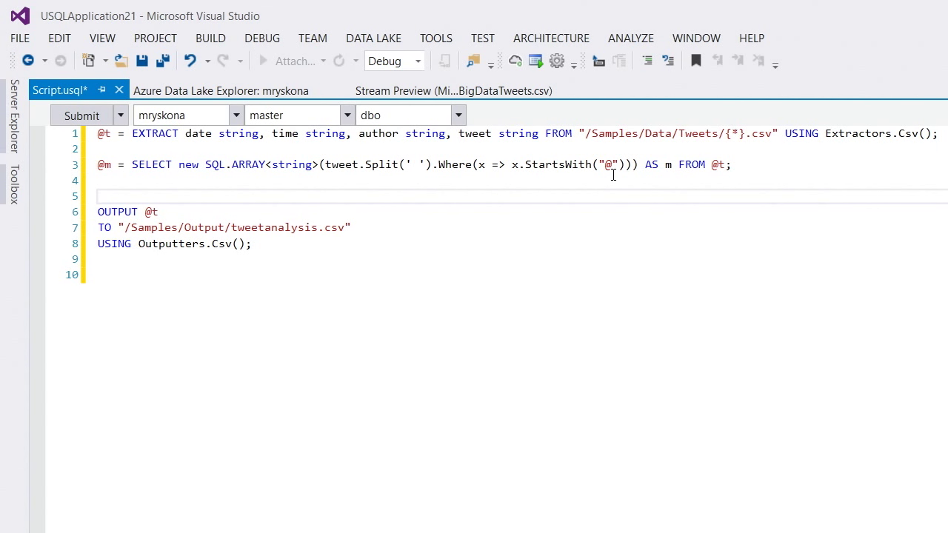
- Rewrite the @m statement to begin SELECT author, keeping the @-mentions array
text(@m = SELECT author)
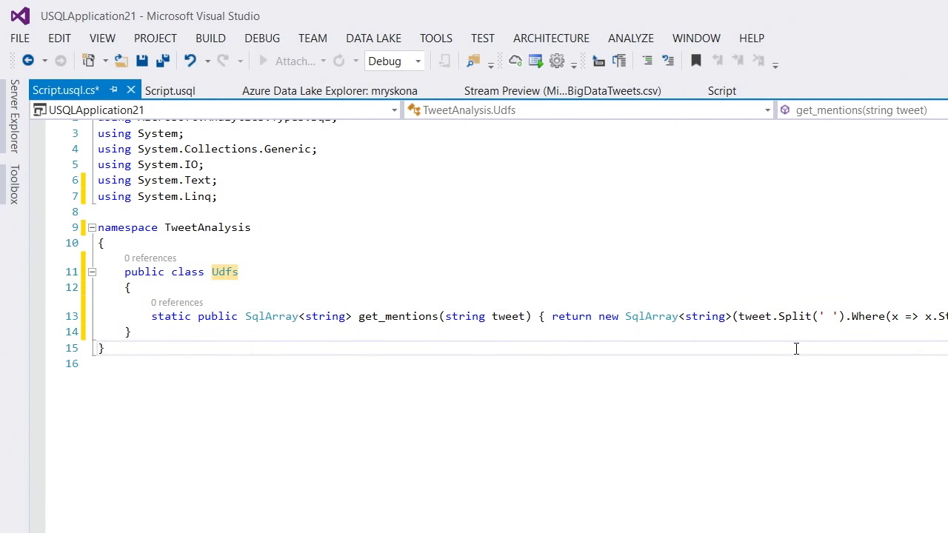
click(170, 90)
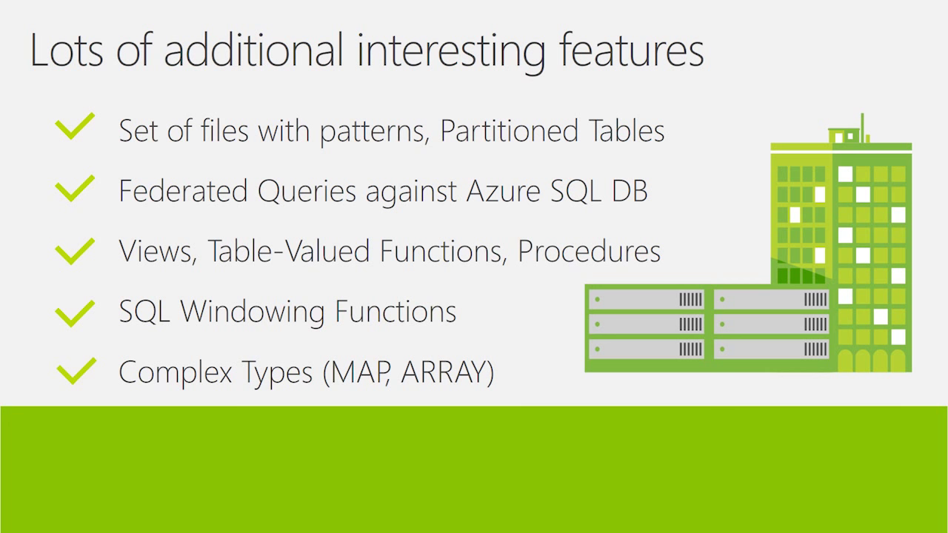
key(right)
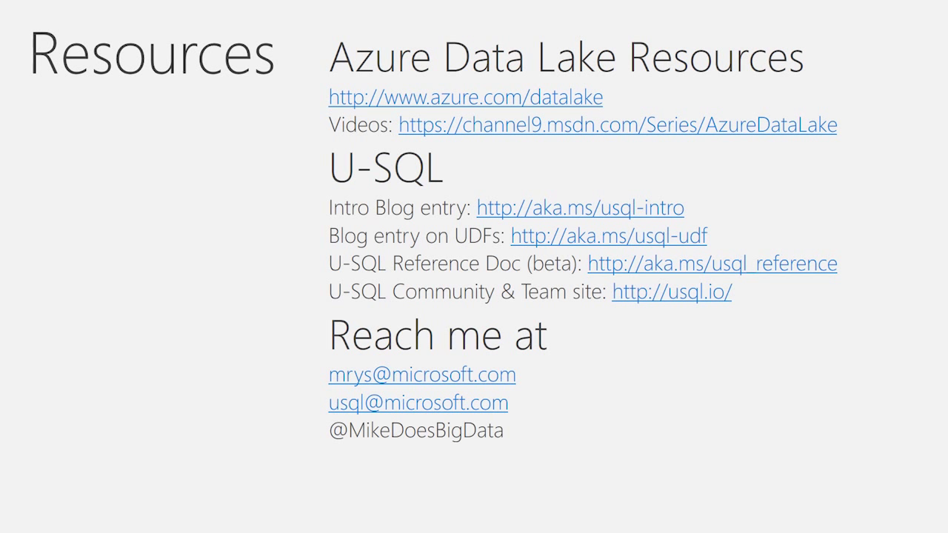
- Advance the slideshow to the Resources slide with Azure Data Lake and U-SQL links
key(Right)
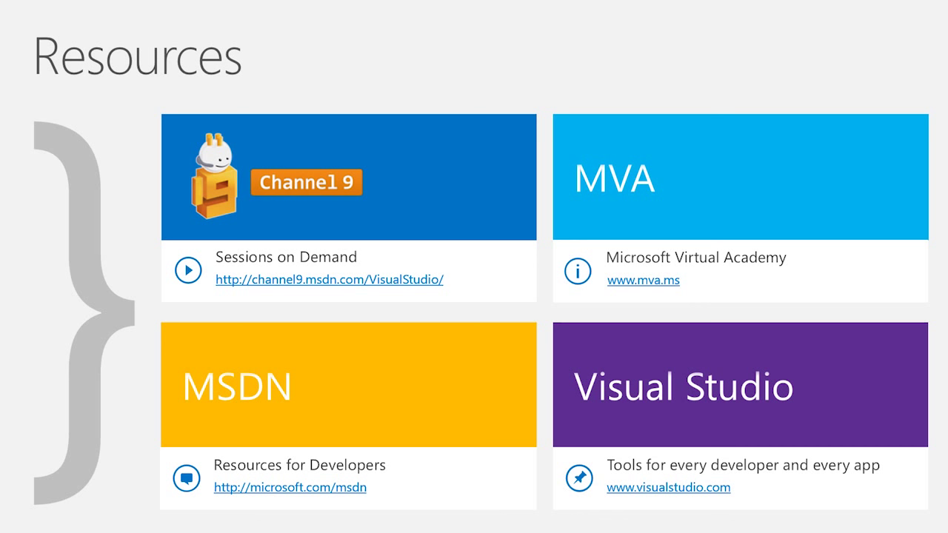